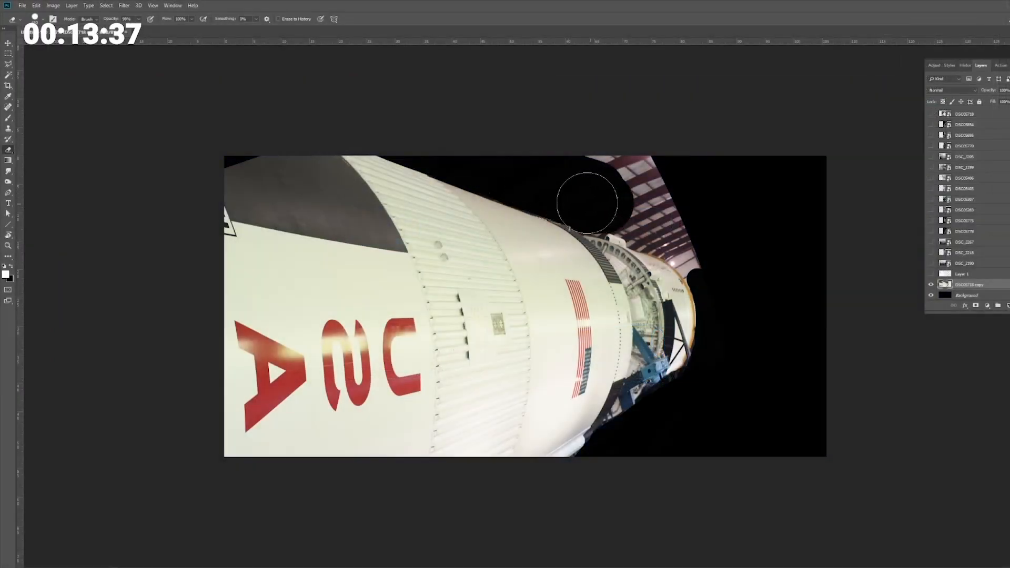
Paint black over the hangar roof at the rocket's top right so it fades into darkness.
left_click_drag(586, 203, 653, 258)
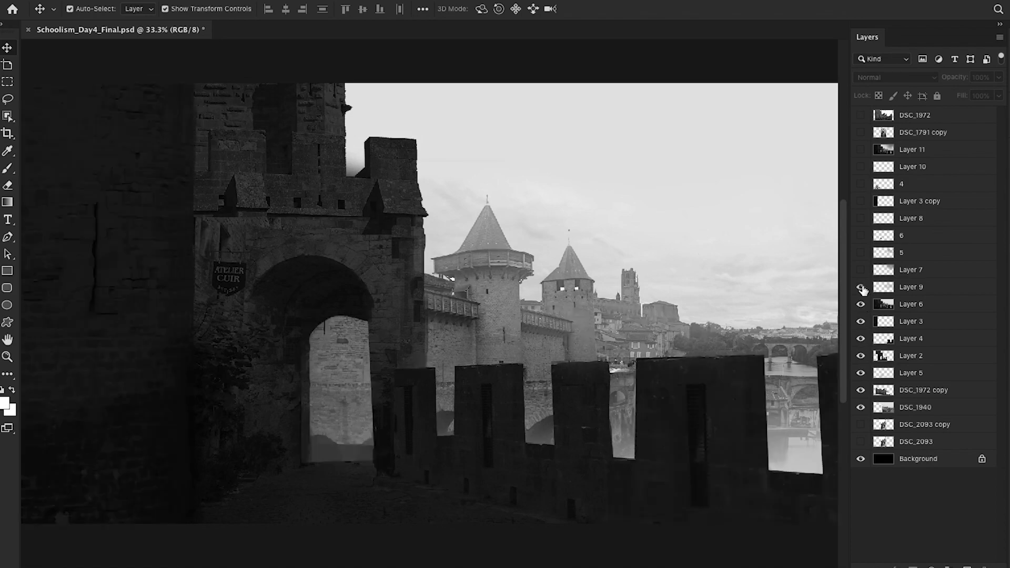
Make the hidden upper layers visible, adding sky clouds and the rider in the archway.
left_click(862, 201)
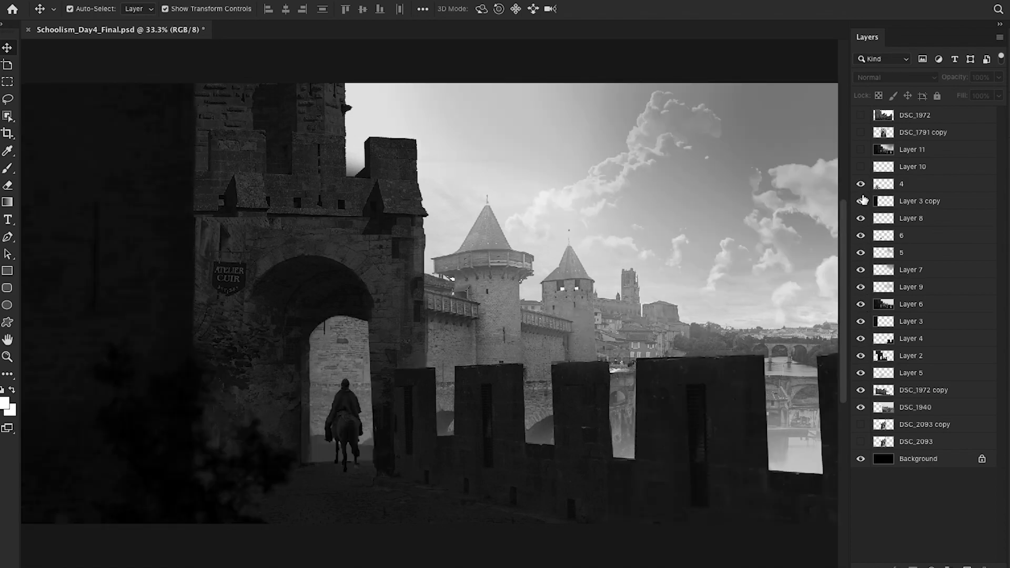